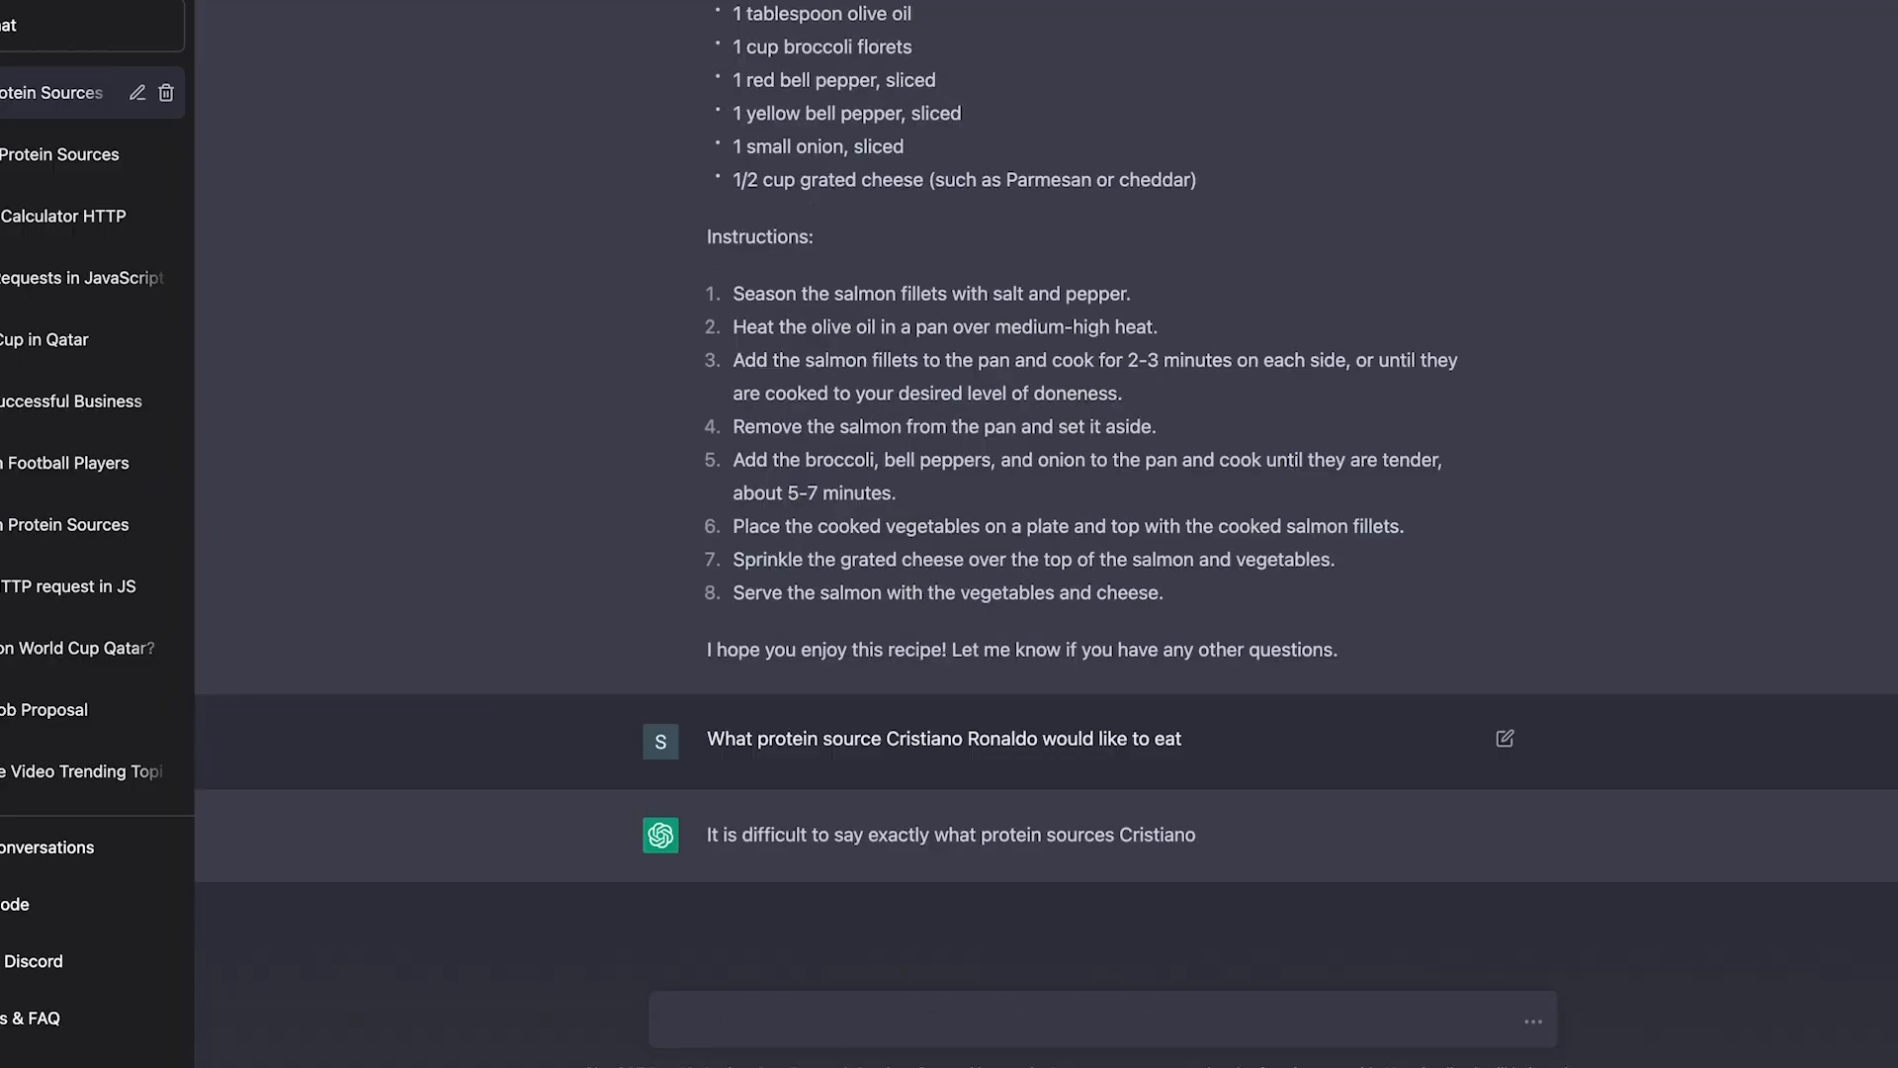
Step: Send a follow-up request beginning 'Give me a' in the Ronaldo protein conversation
type("Give me a")
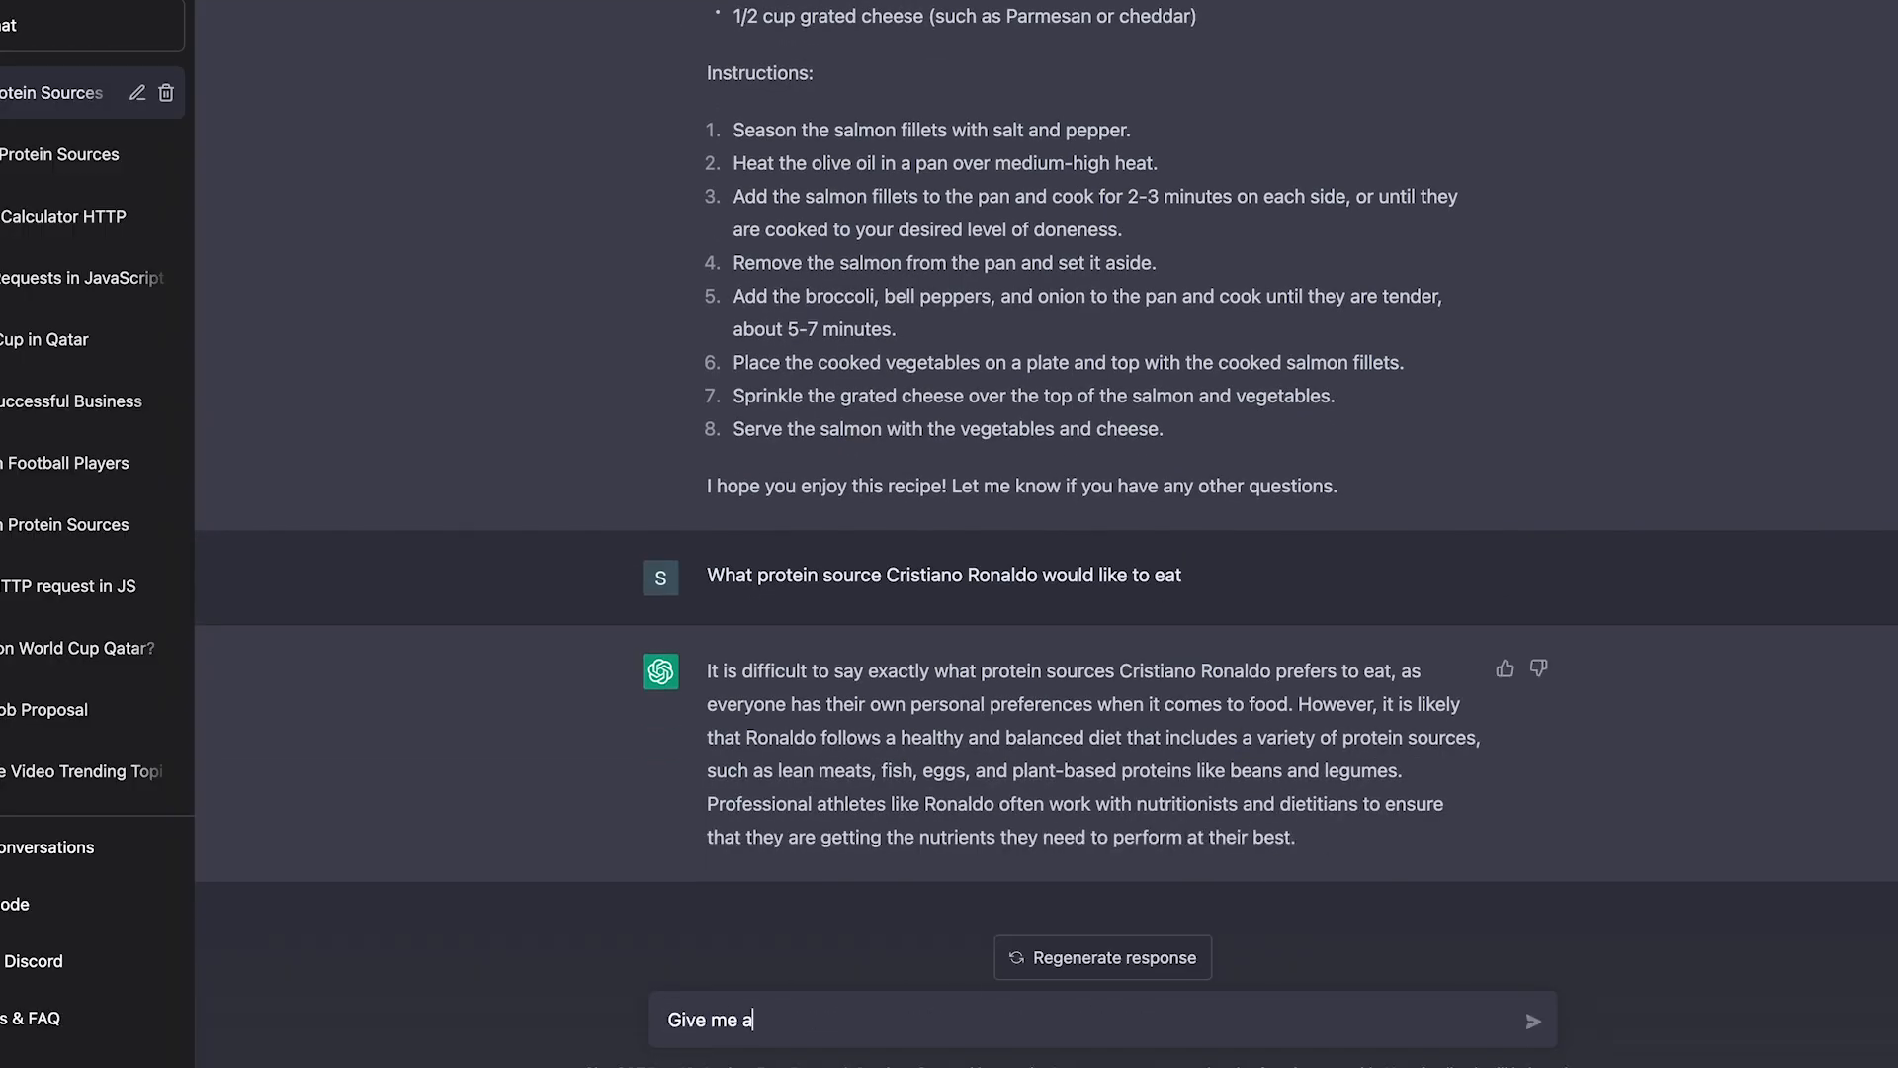
key("Enter")
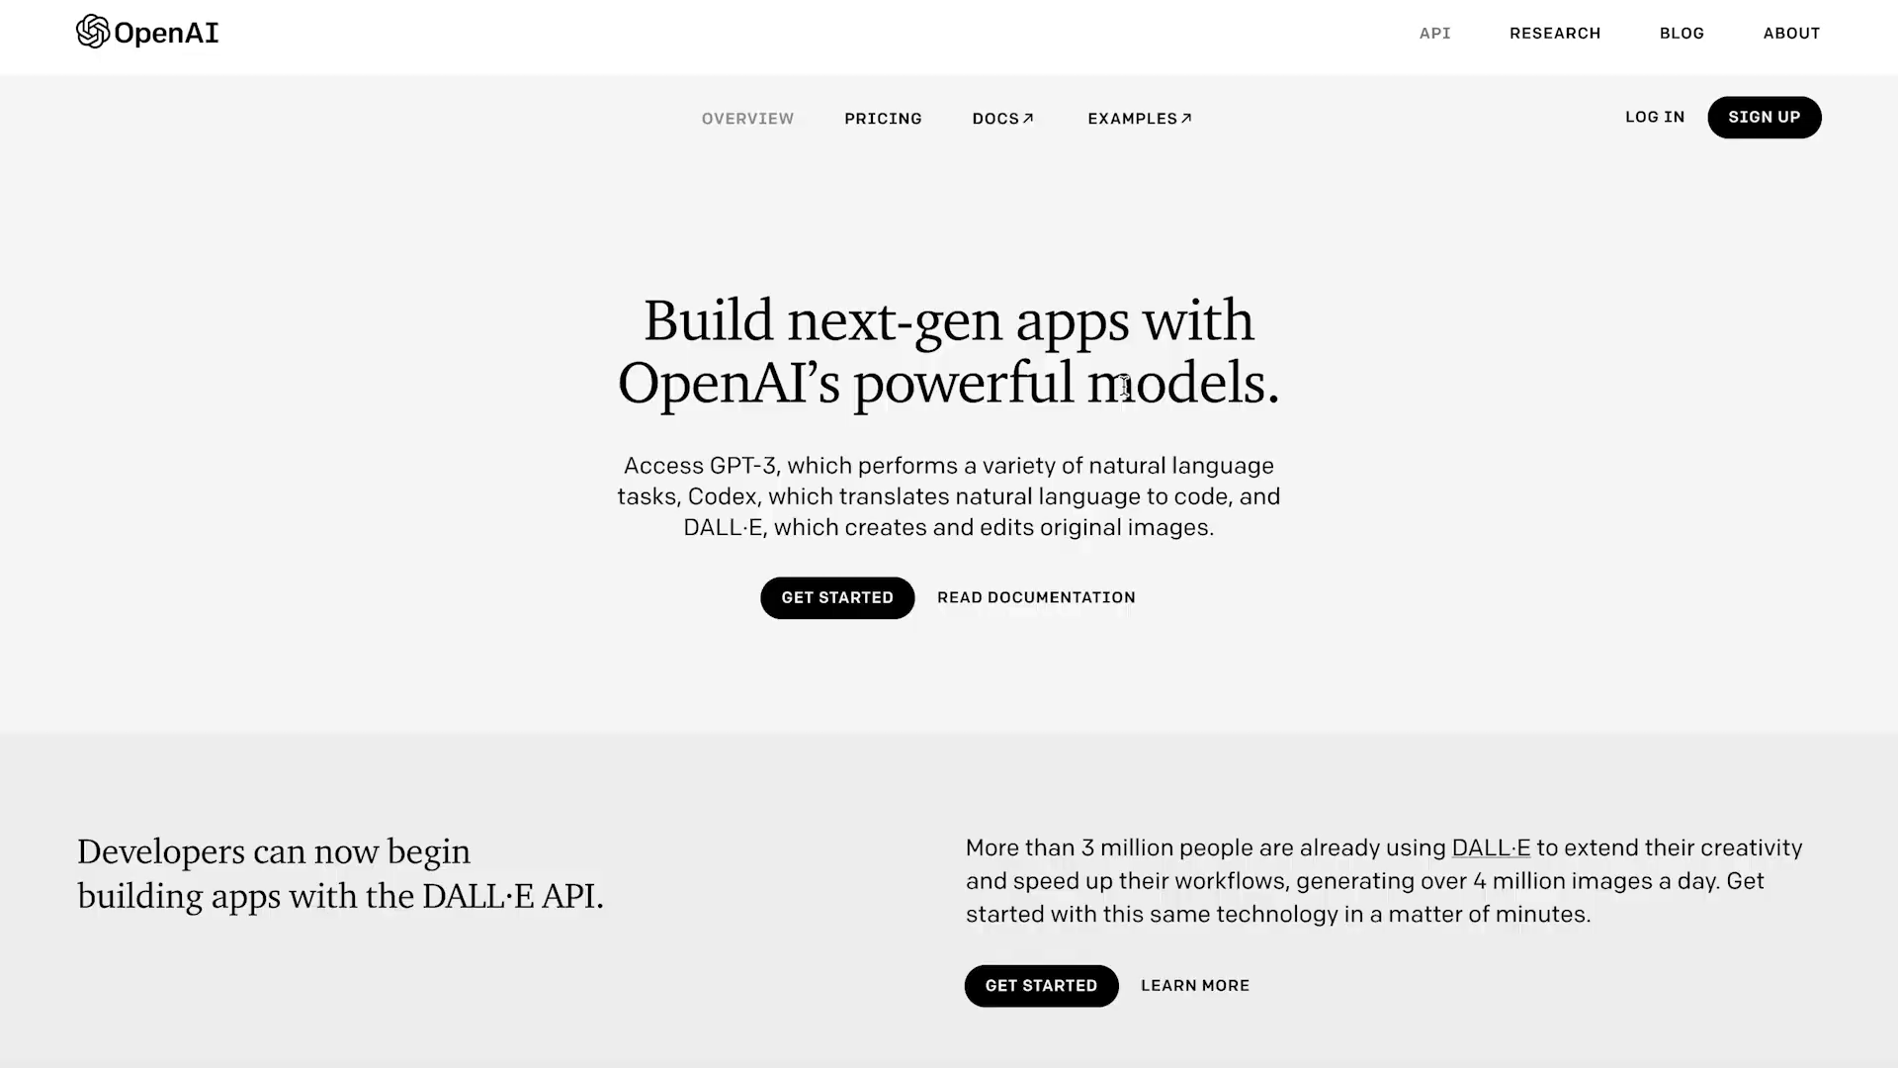
Step: Scroll the OpenAI API overview past the code examples to the responsible-use section
scroll("down", 3)
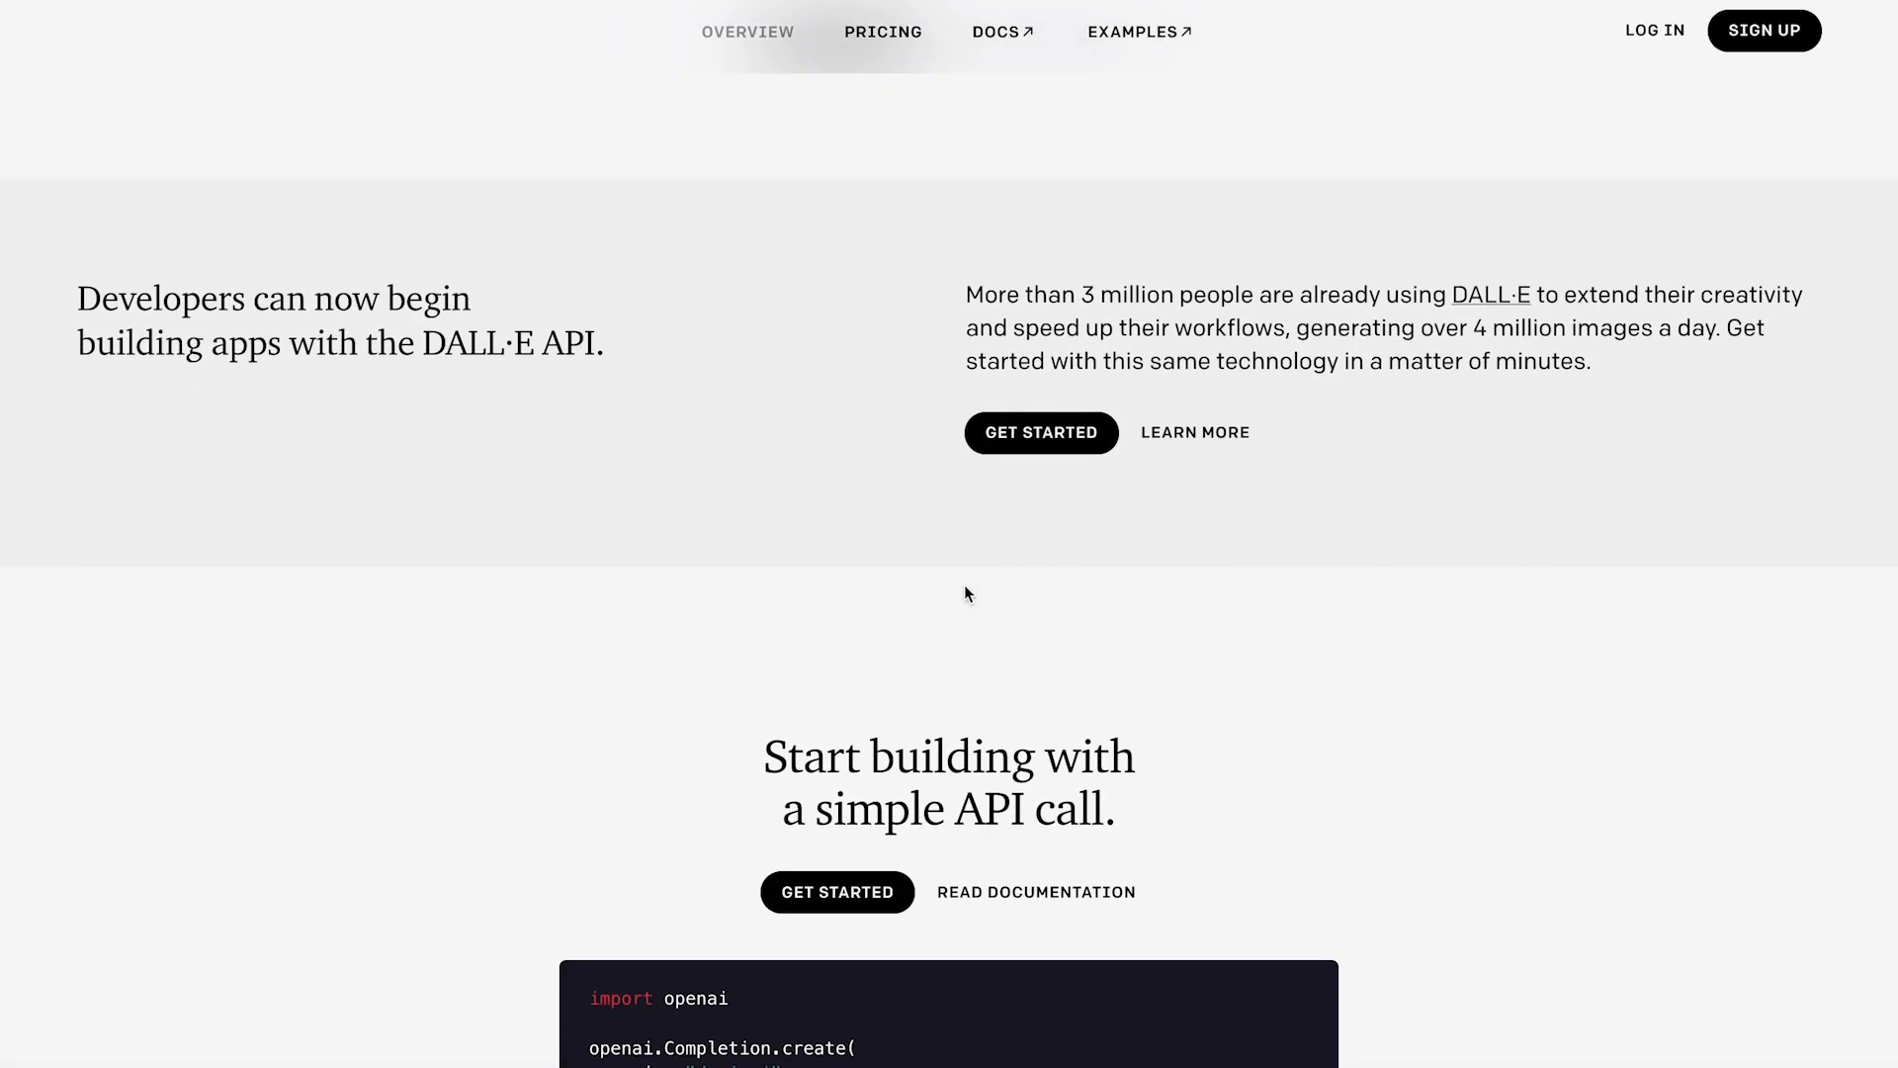
scroll("down", 3)
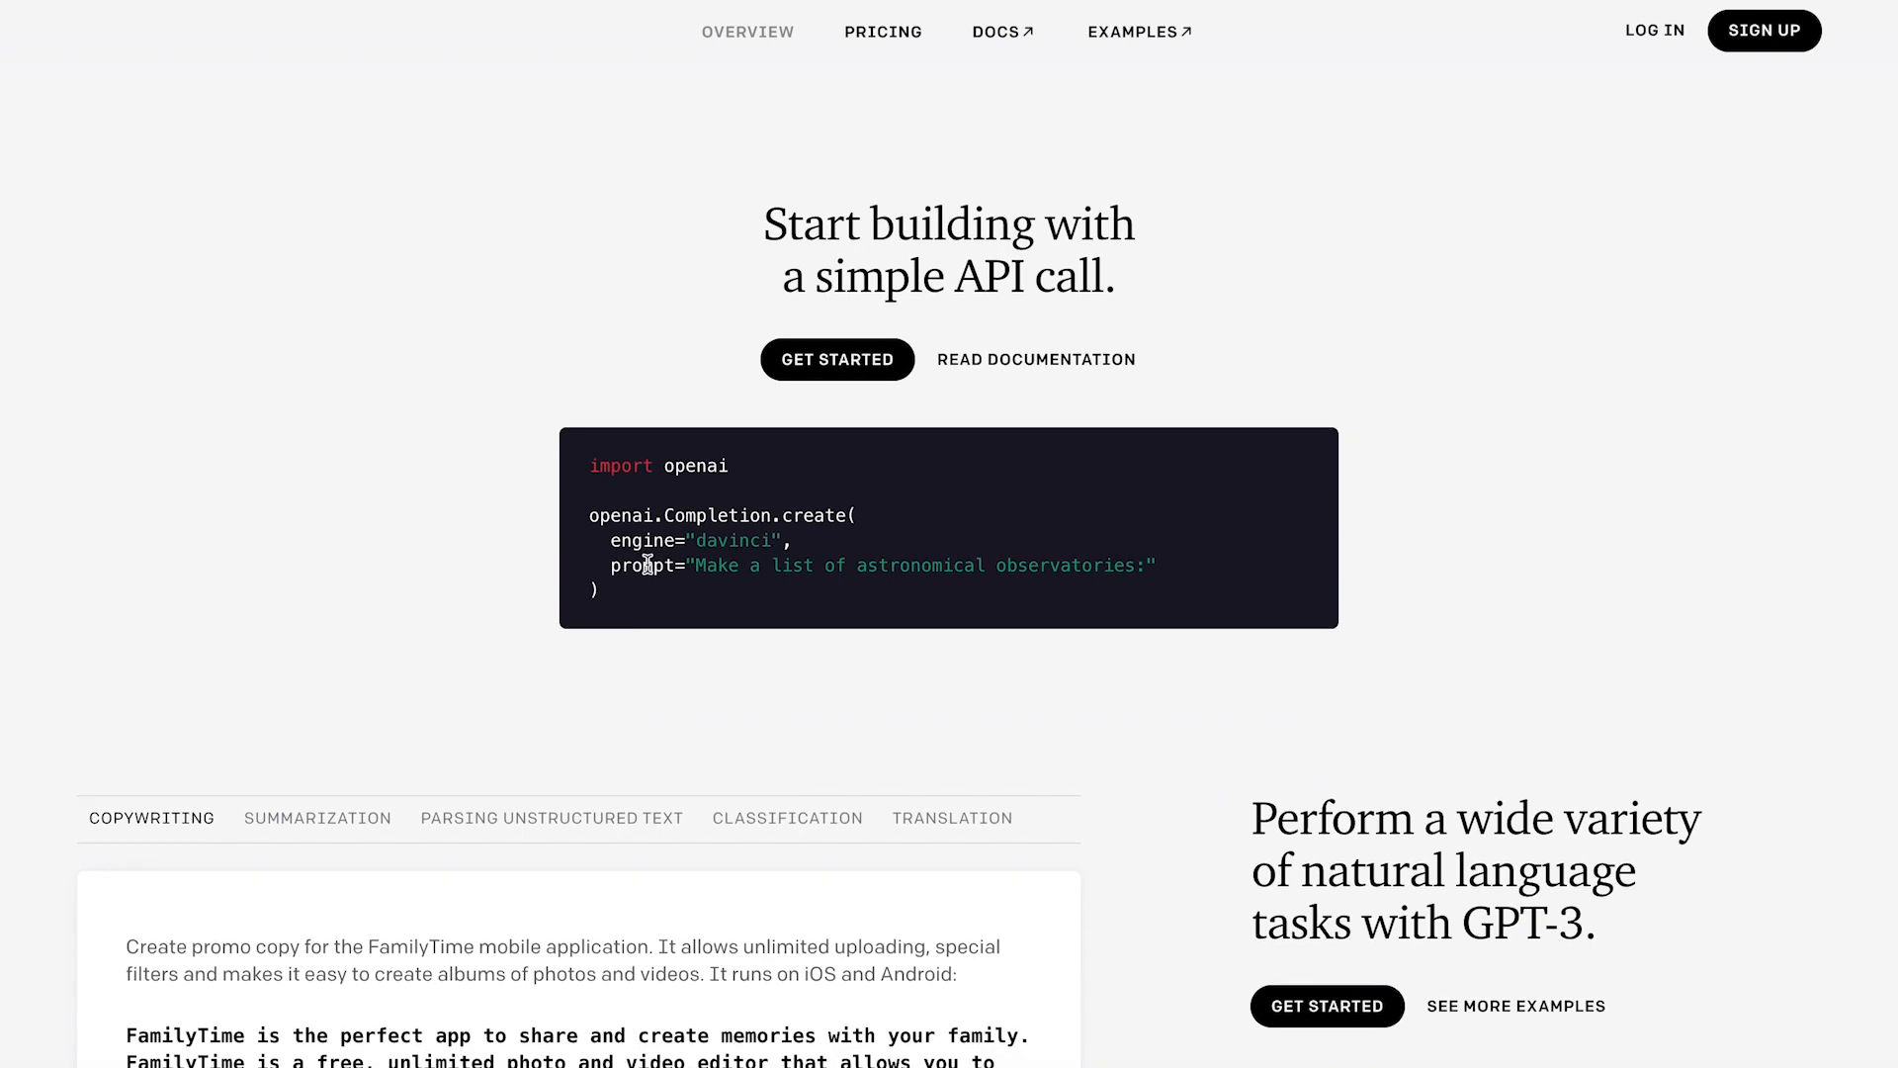
scroll("down", 3)
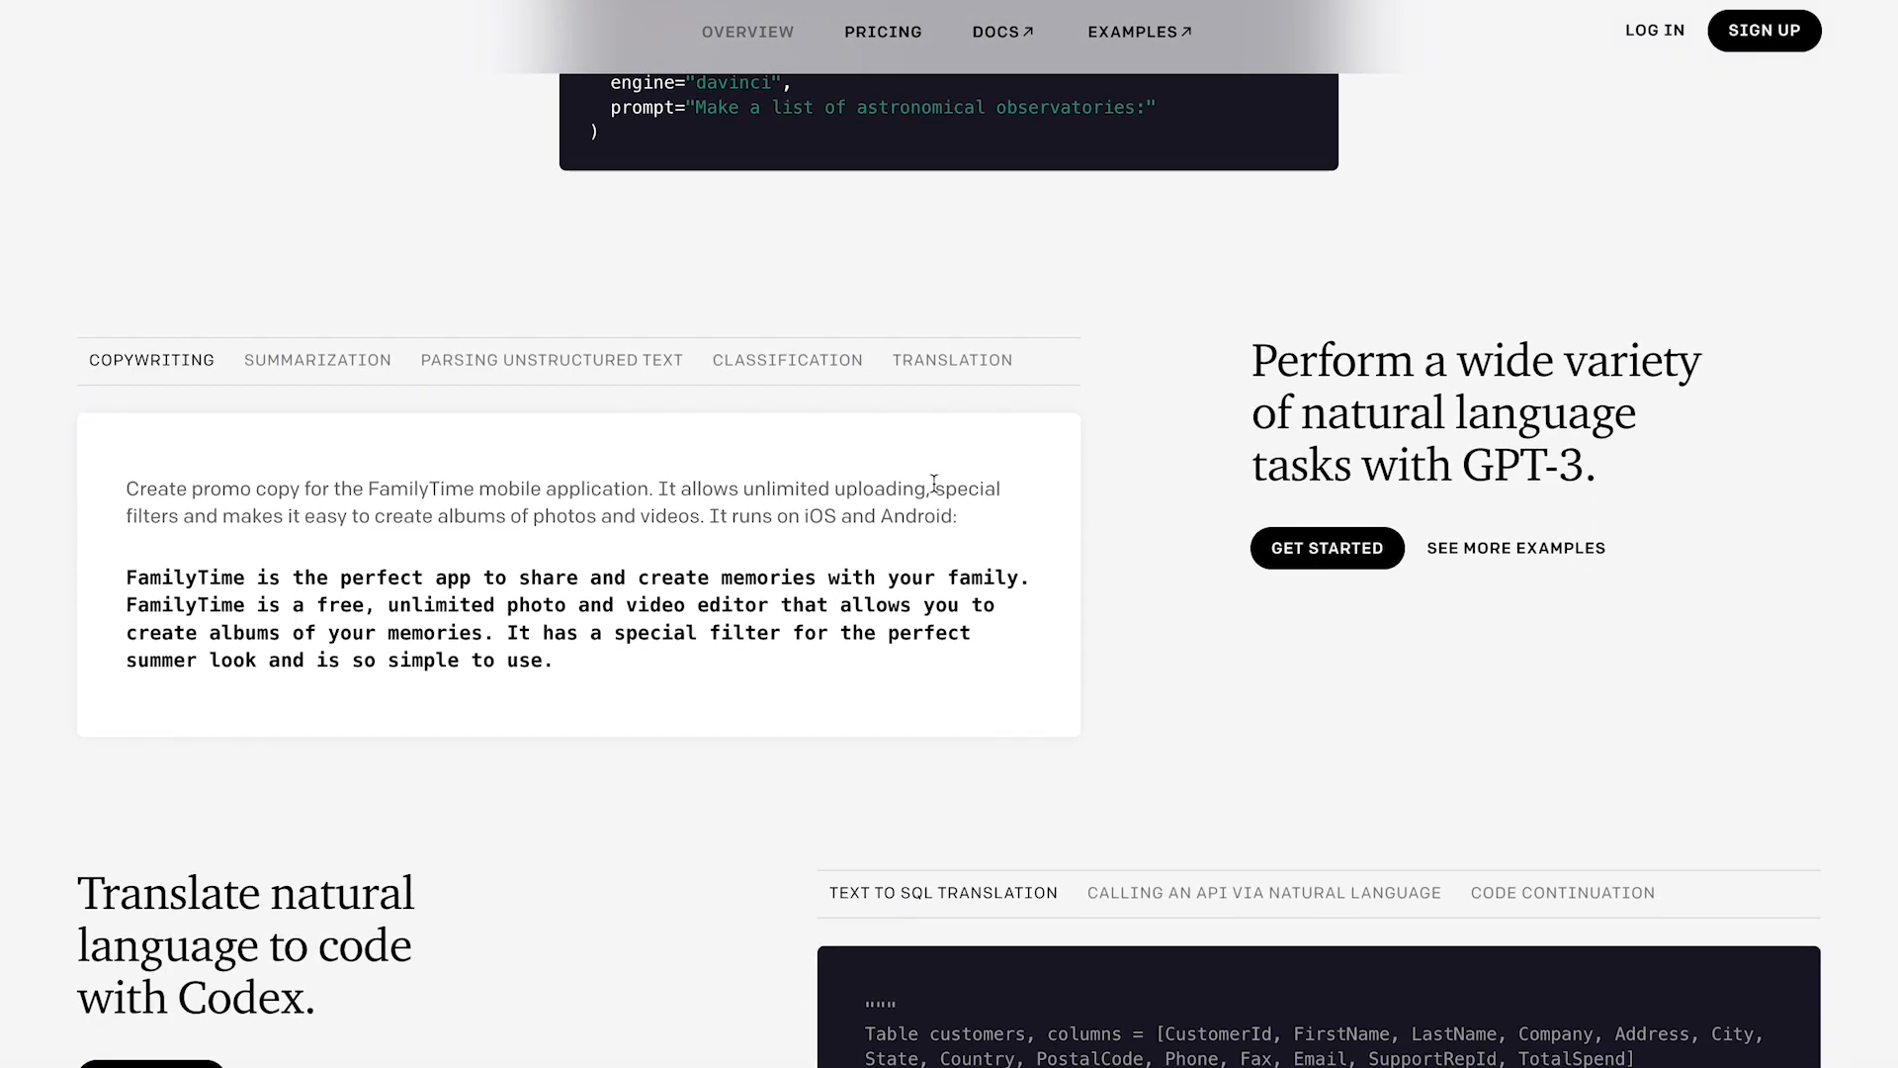
scroll("down", 3)
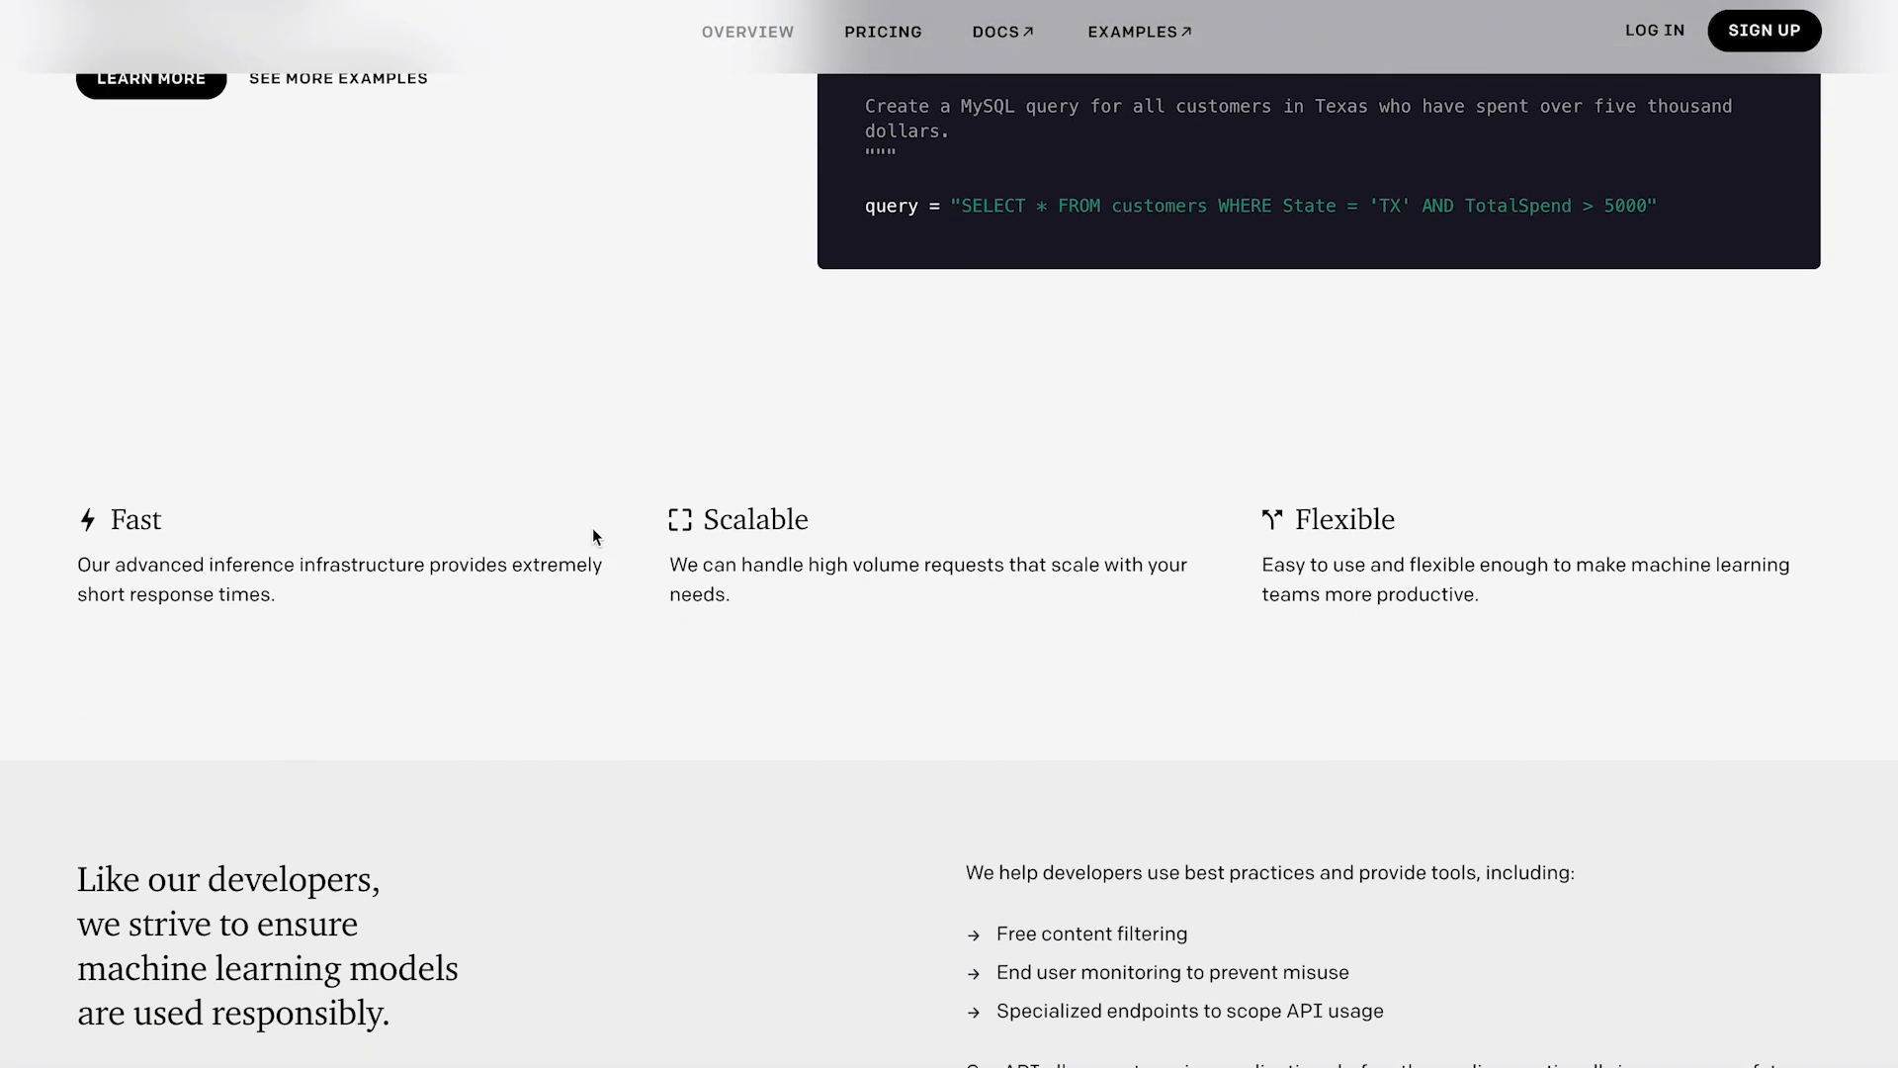
scroll("down", 3)
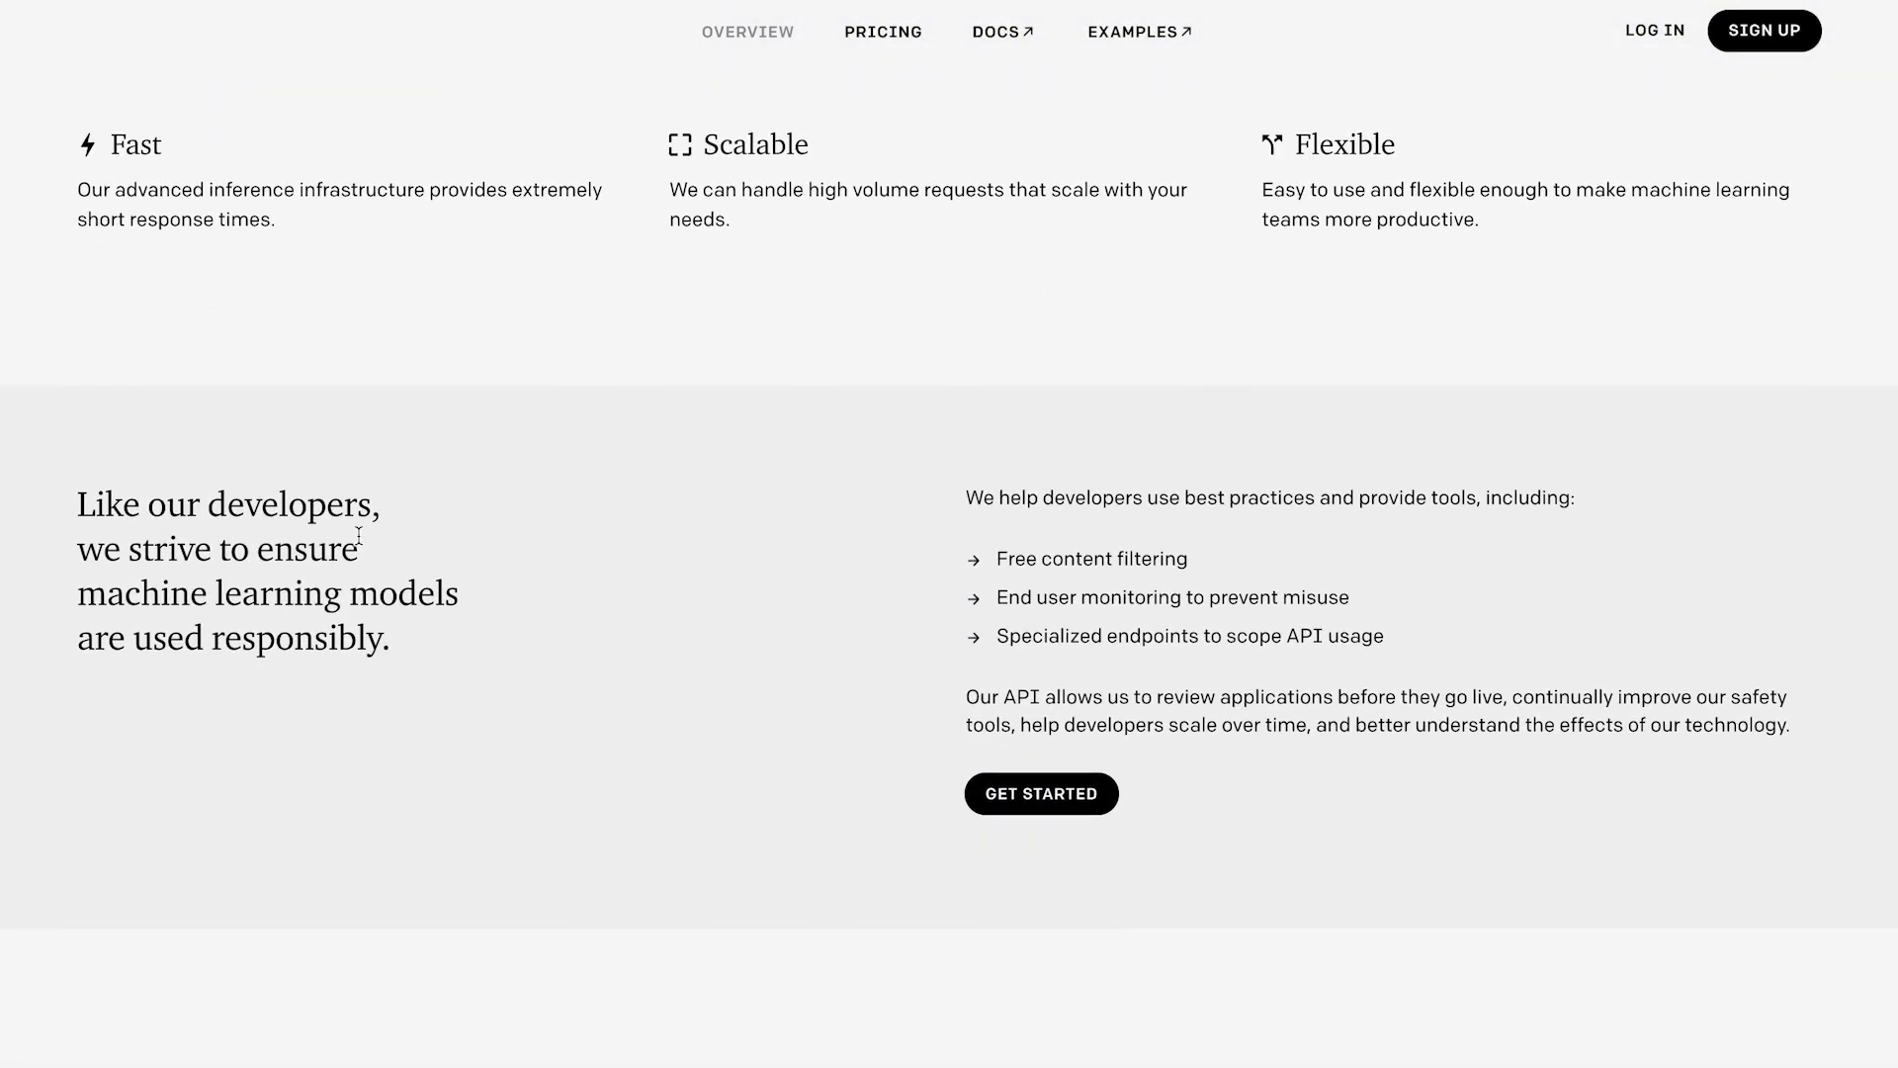